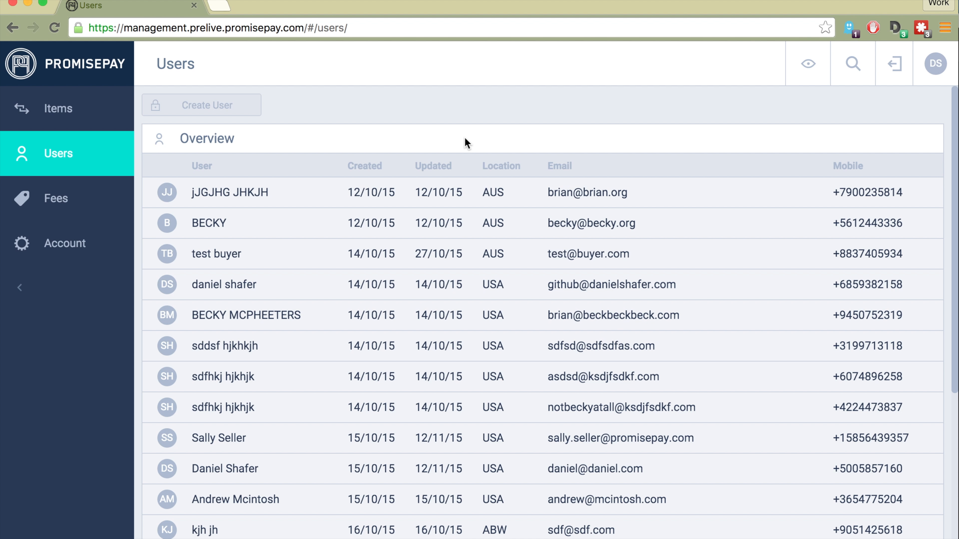
mouse_move(85, 109)
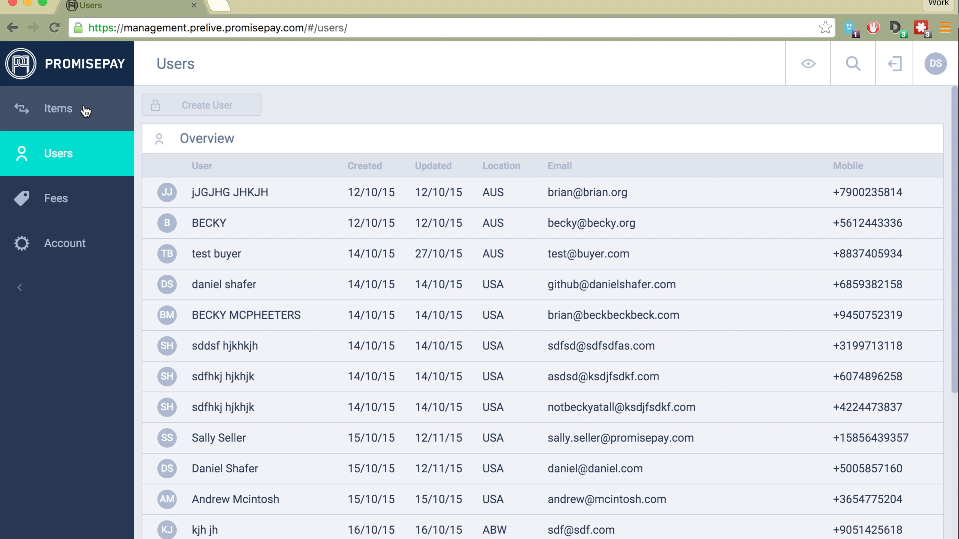
Send the POST /users form-data request, creating pending user Jenny Jenny with ID 9000
left_click(231, 192)
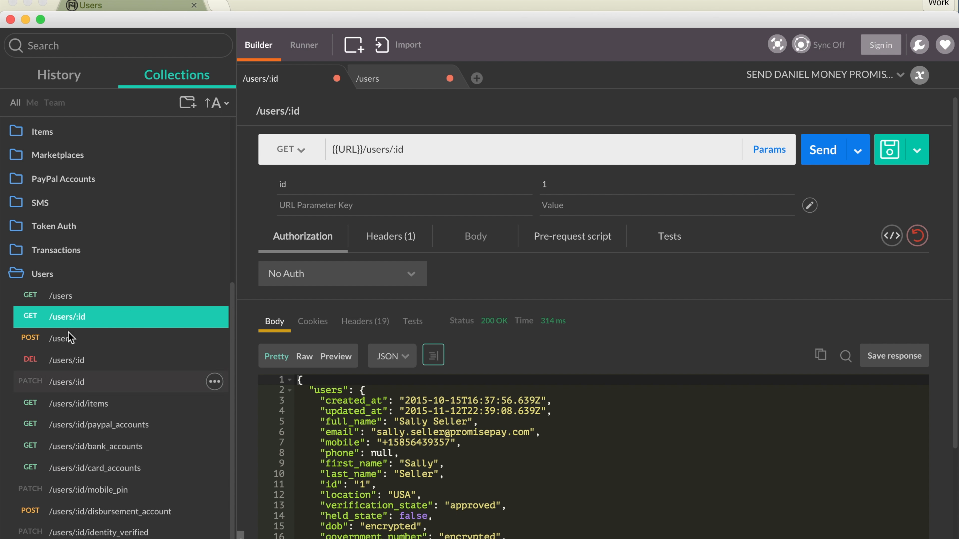
mouse_move(125, 365)
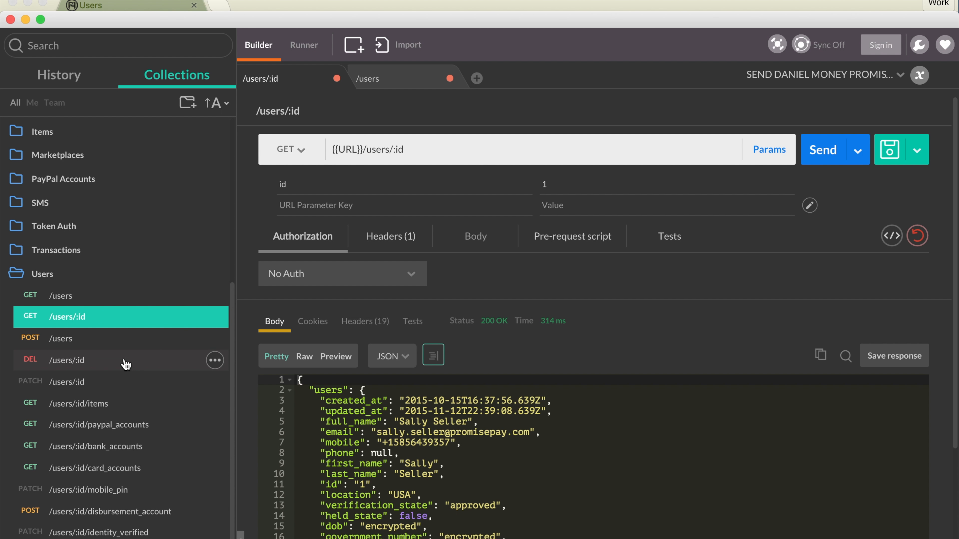
mouse_move(61, 295)
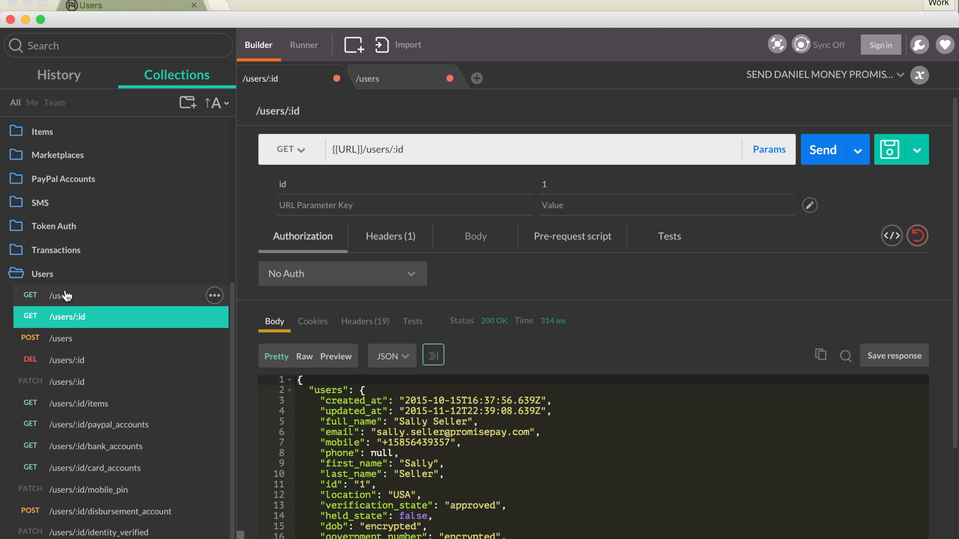
mouse_move(70, 386)
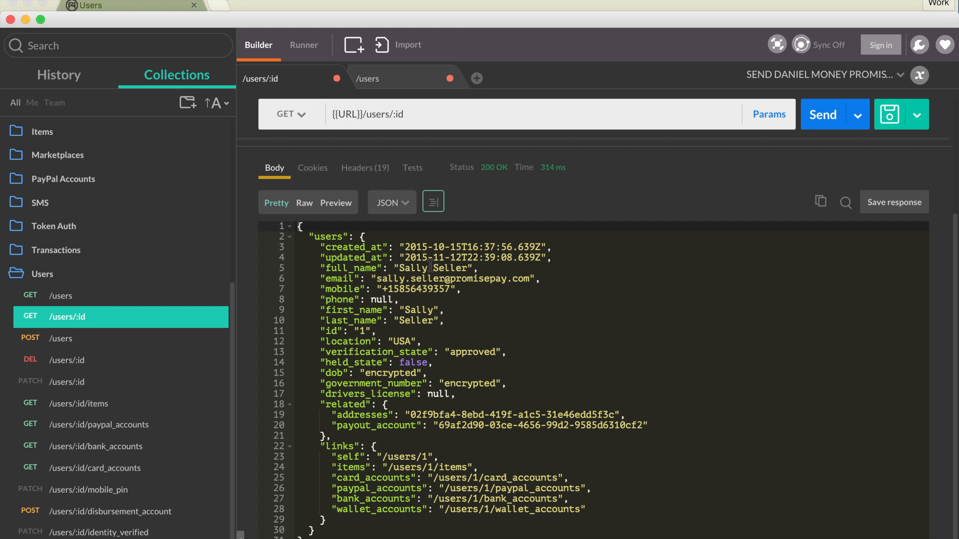
left_click(769, 114)
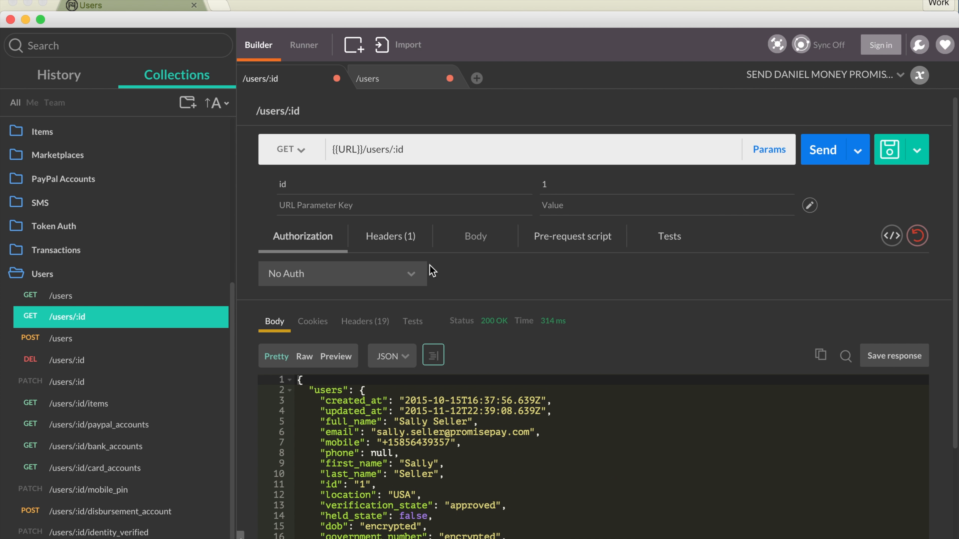
mouse_move(394, 55)
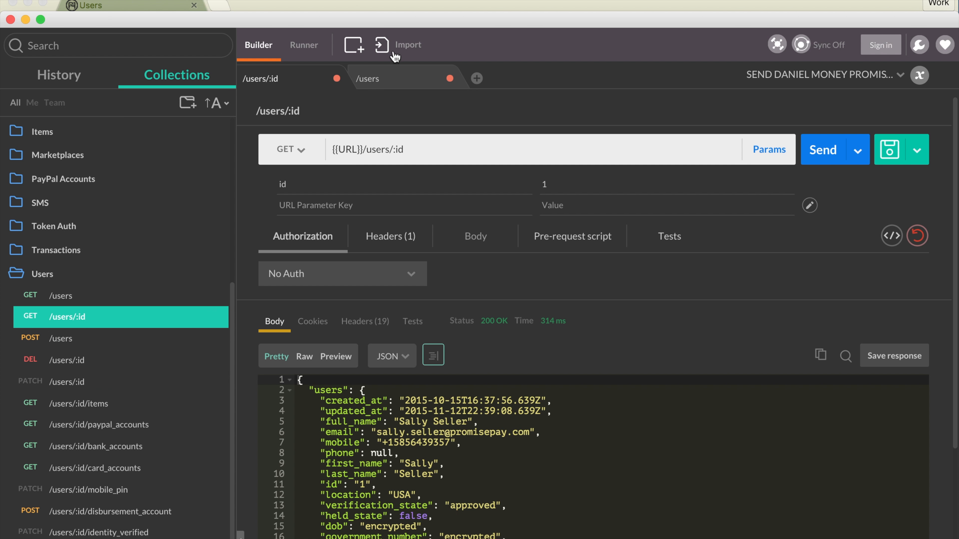
left_click(367, 78)
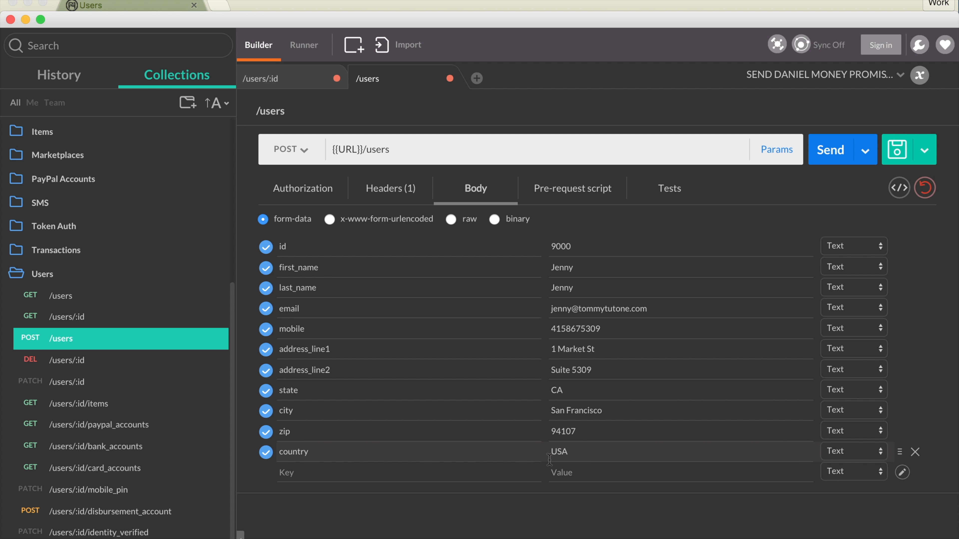
mouse_move(565, 441)
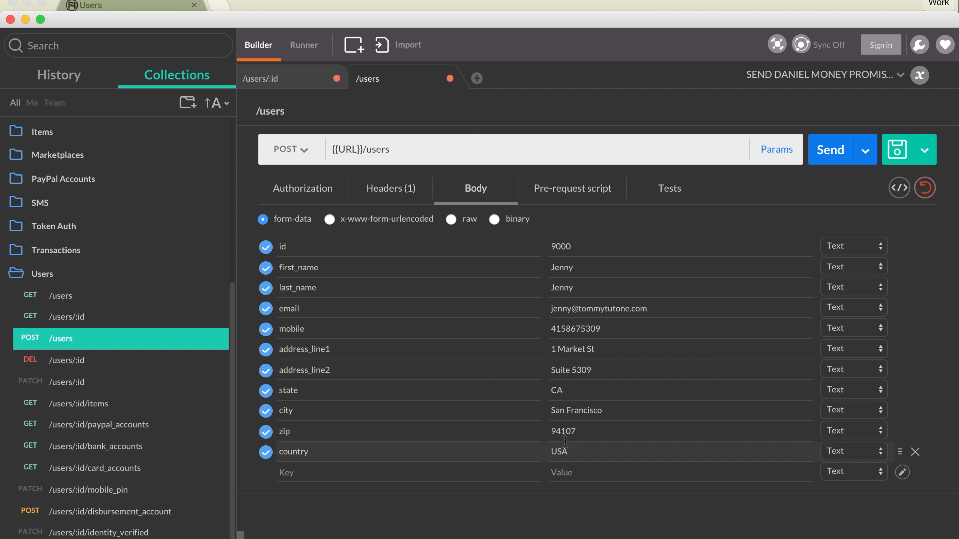
left_click(830, 149)
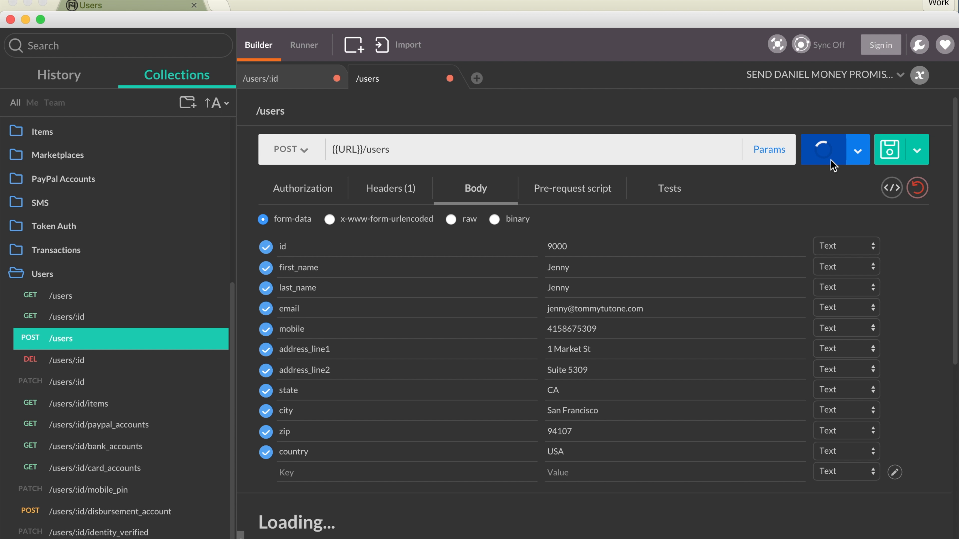
left_click(827, 149)
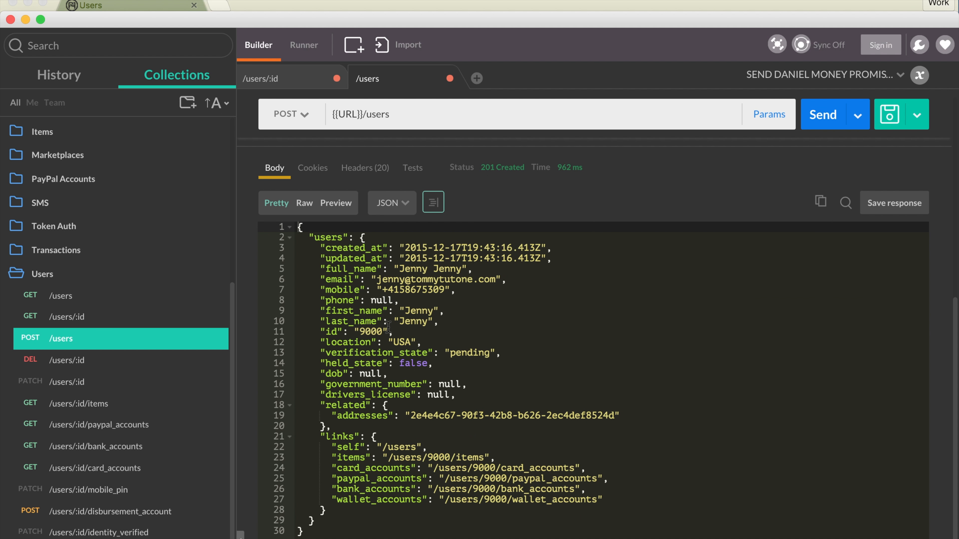
left_click(475, 188)
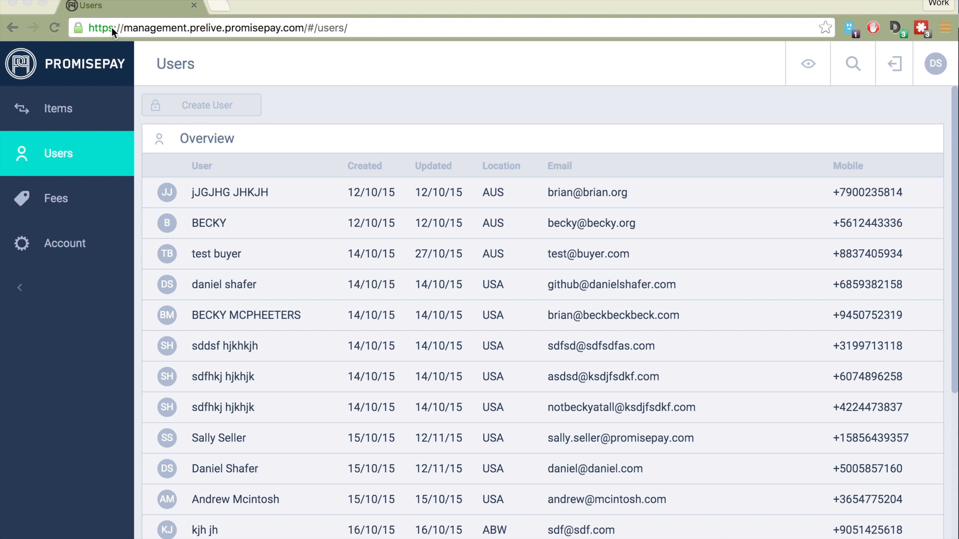
Locate Jenny Jenny on page 2 of the Users list and view her details
scroll("down", 3)
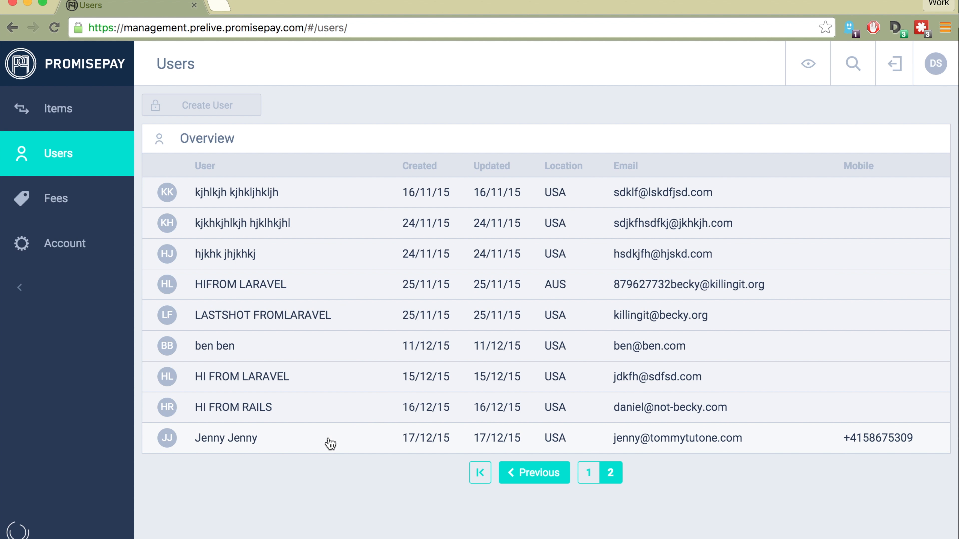
left_click(225, 439)
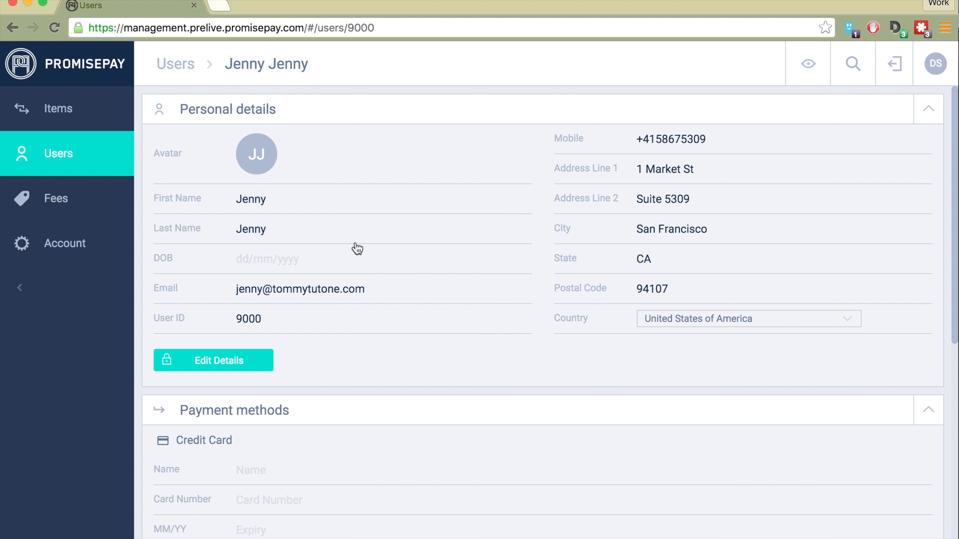
mouse_move(608, 129)
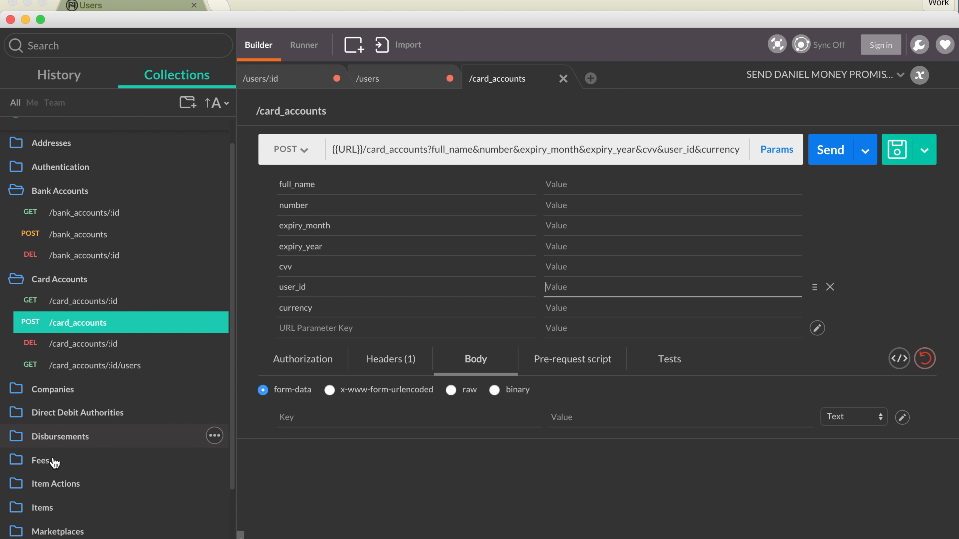
Bring up the account creation request and enter user ID 9000 as a parameter
scroll("down", 3)
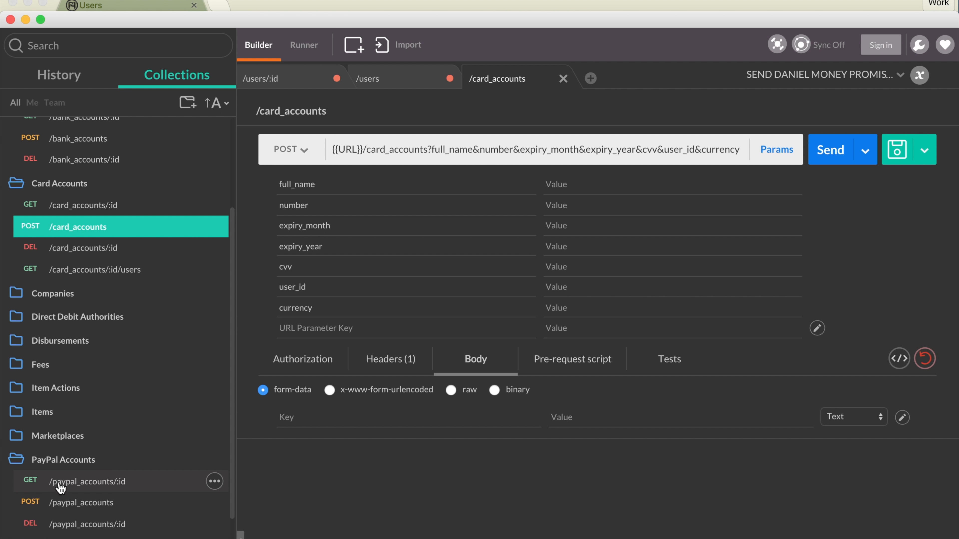
left_click(81, 502)
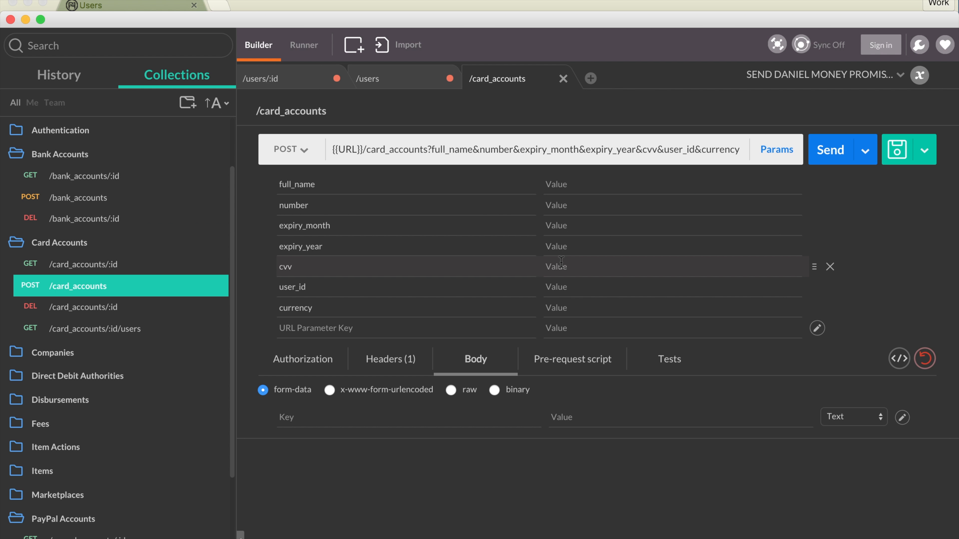
mouse_move(134, 308)
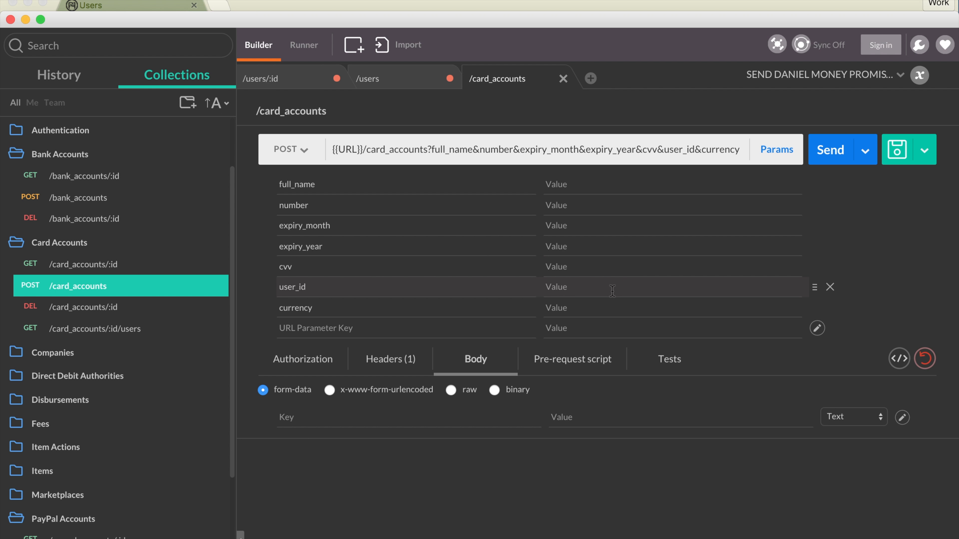
type("9000")
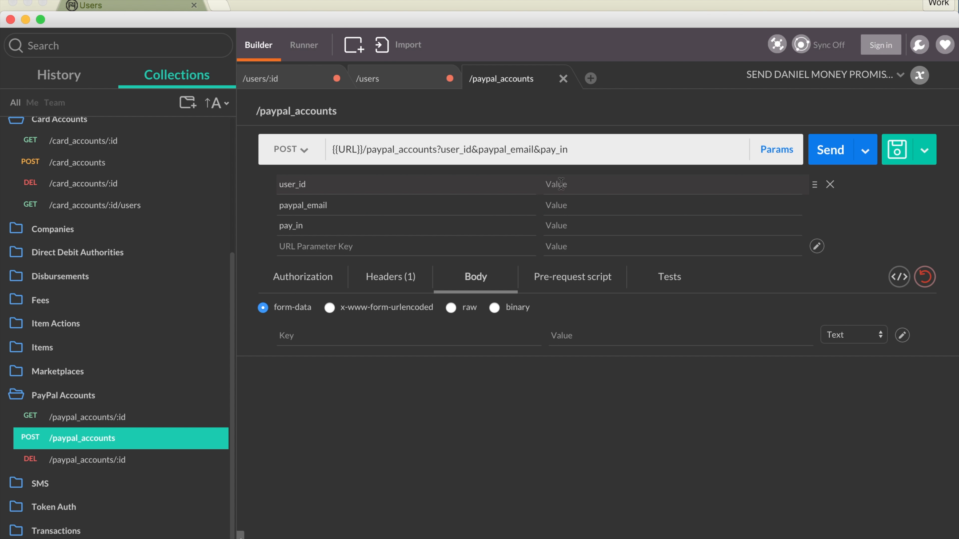
Send POST /paypal_accounts for user 9000, getting an active USD account with 201 Created
left_click(830, 149)
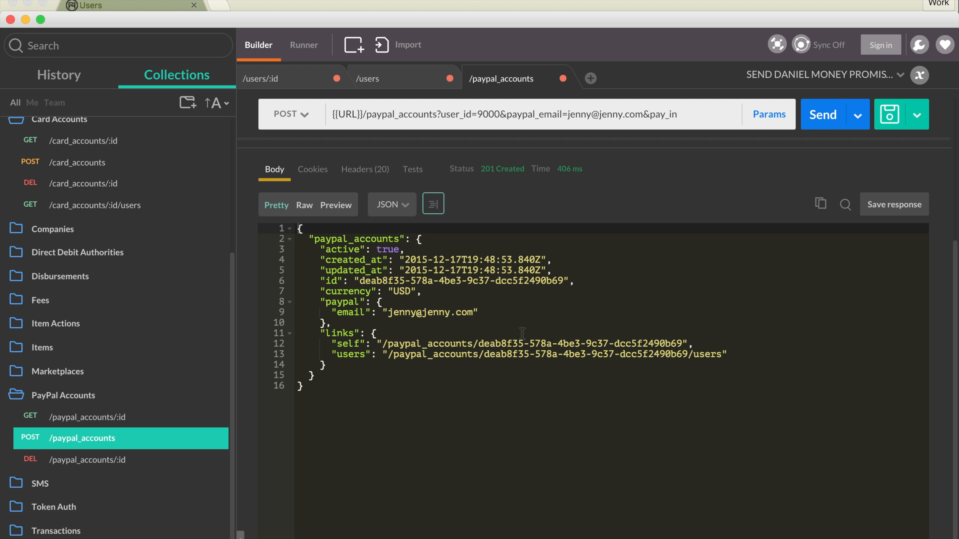
left_click(129, 5)
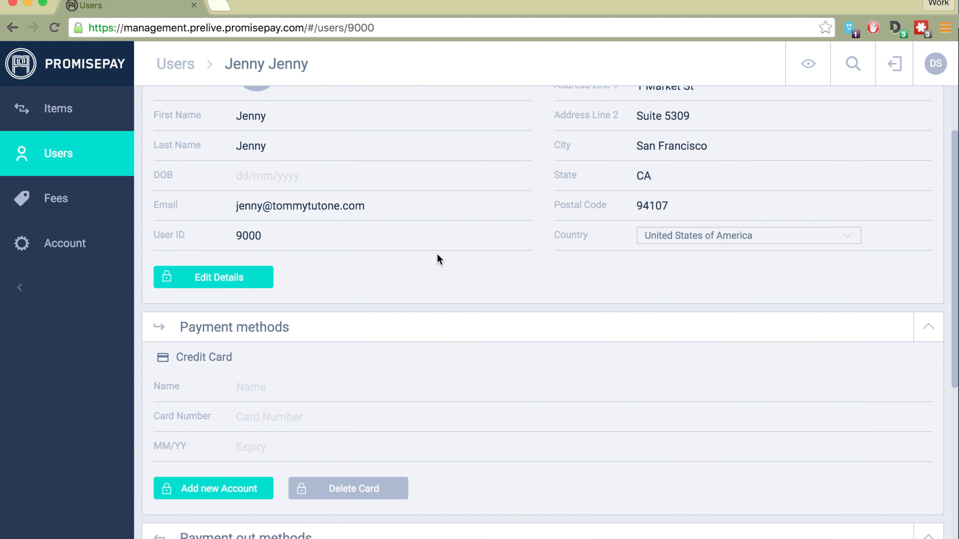
scroll("down", 3)
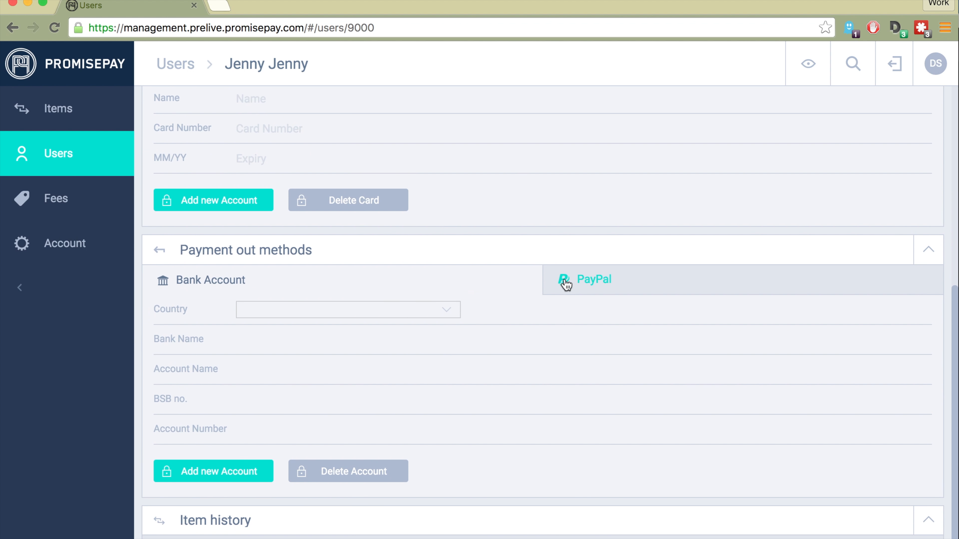
left_click(593, 280)
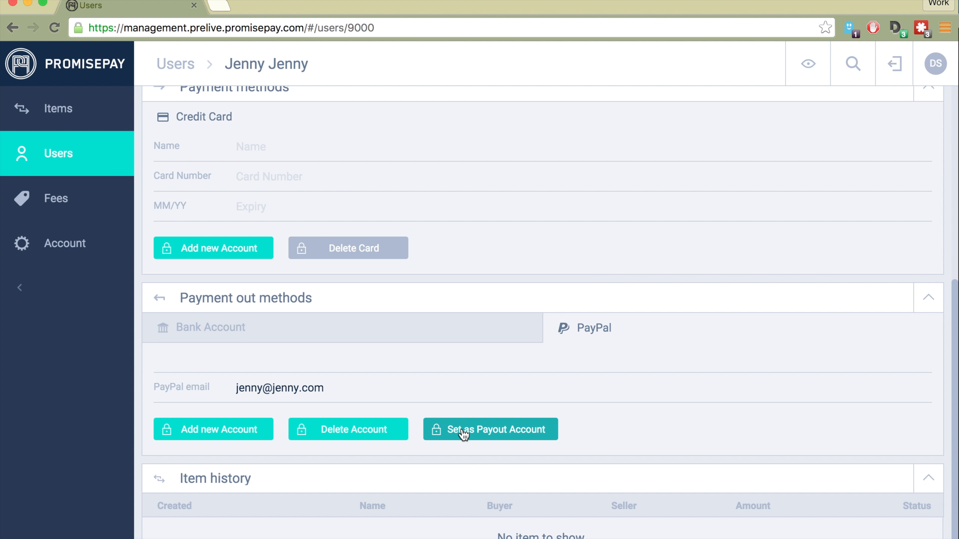
left_click(490, 429)
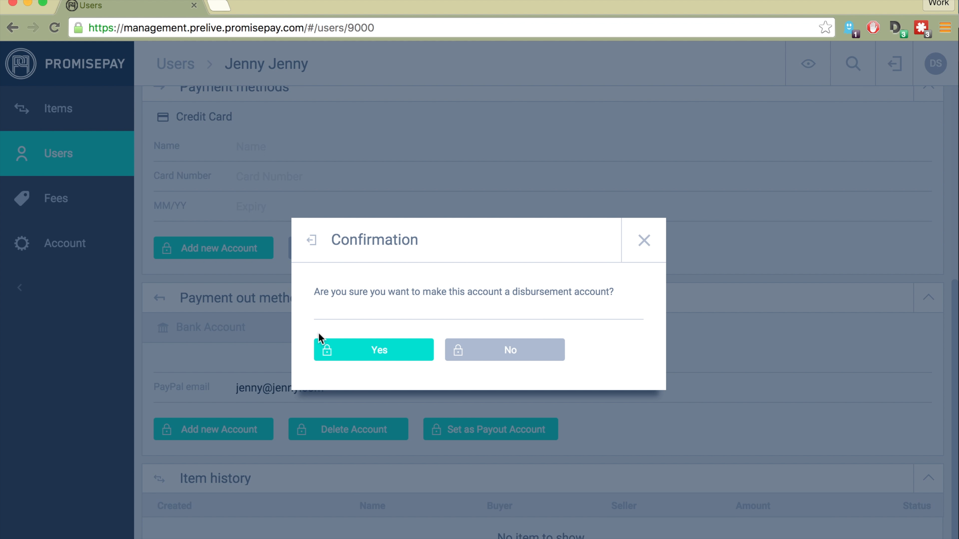
left_click(373, 350)
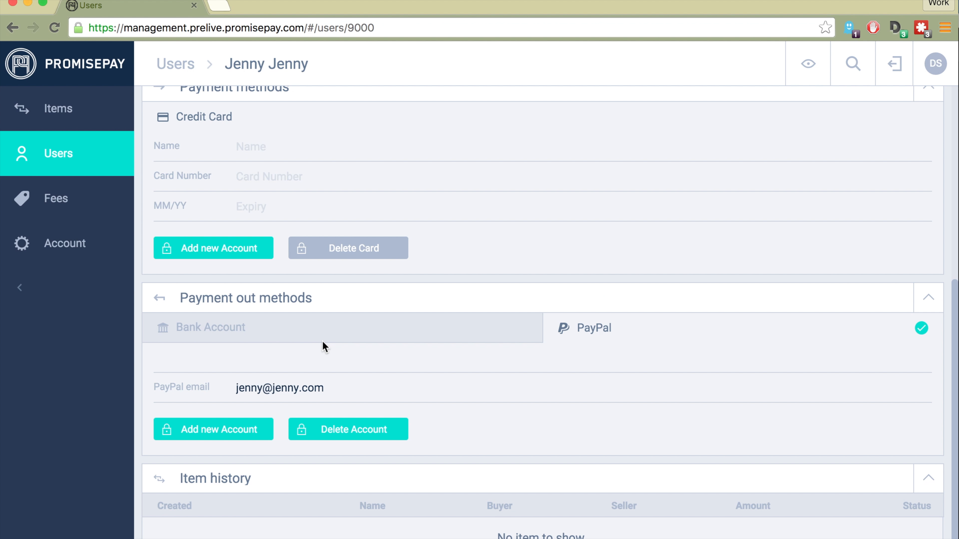